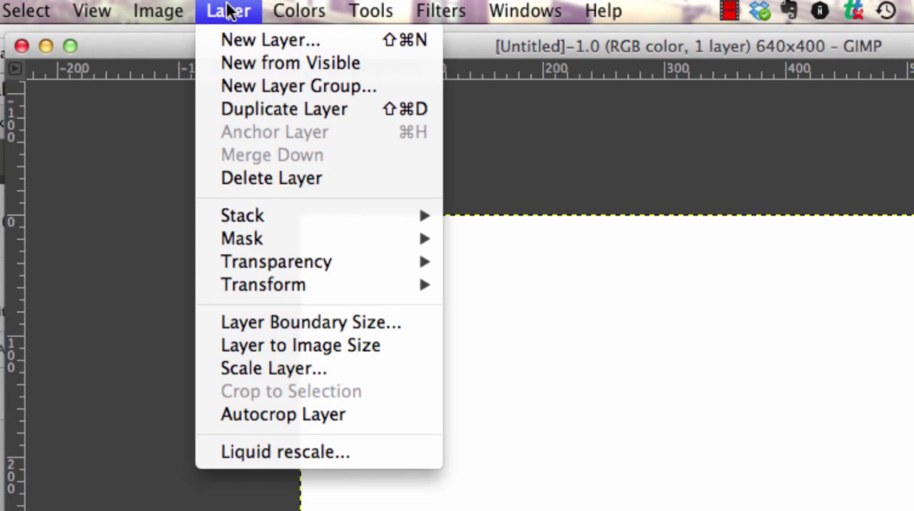
Switch from the Layer menu to the Image menu to reach Canvas Size.
click(162, 11)
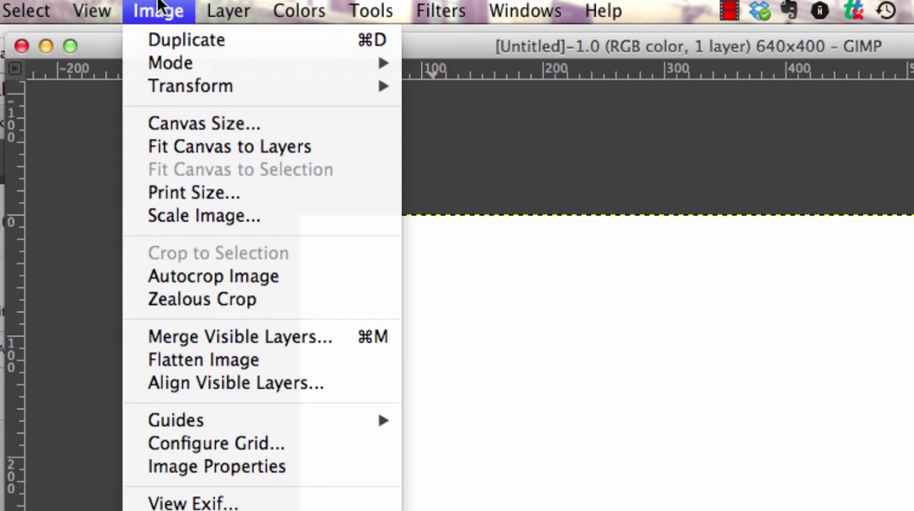
mouse_move(187, 135)
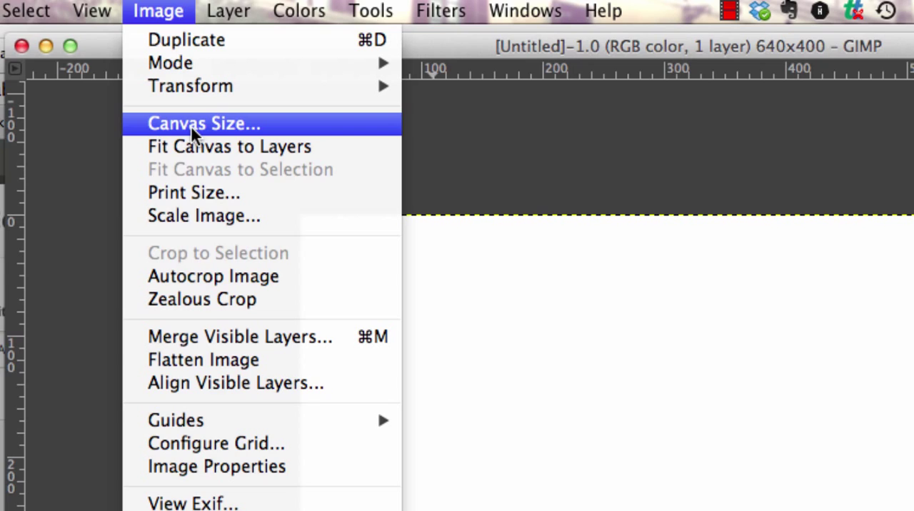
mouse_move(180, 129)
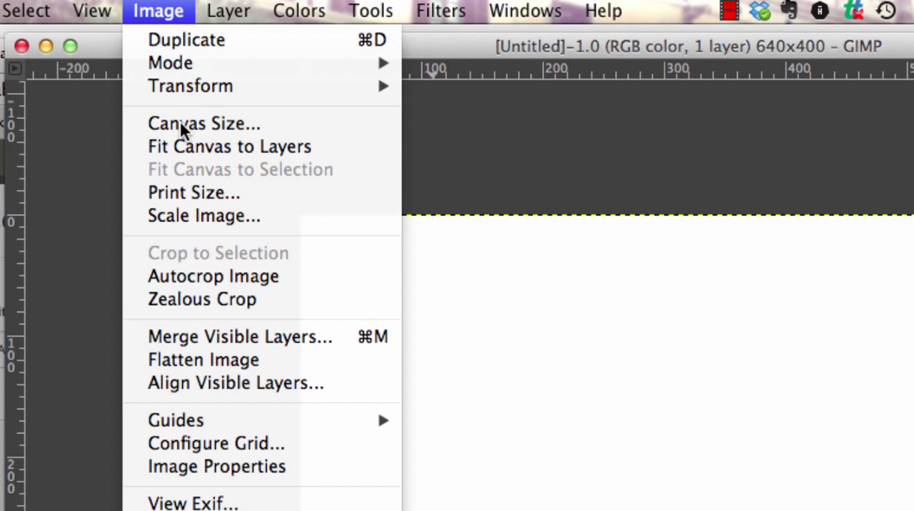
Resize the canvas to 960 × 188 pixels via Canvas Size.
click(203, 122)
text(9)
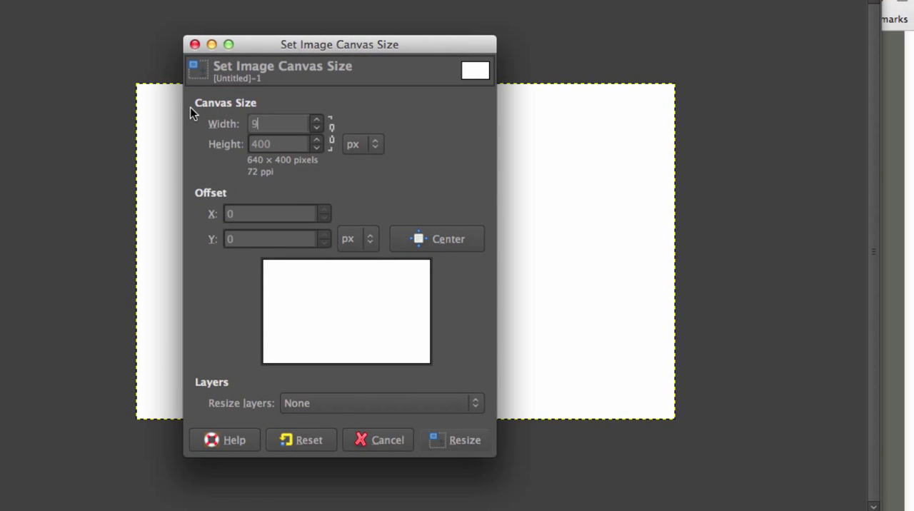
text(60)
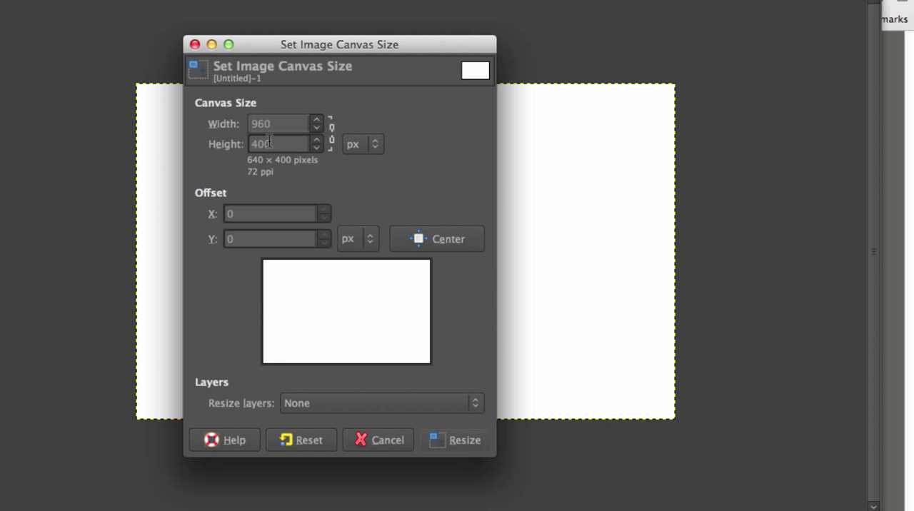
text(288)
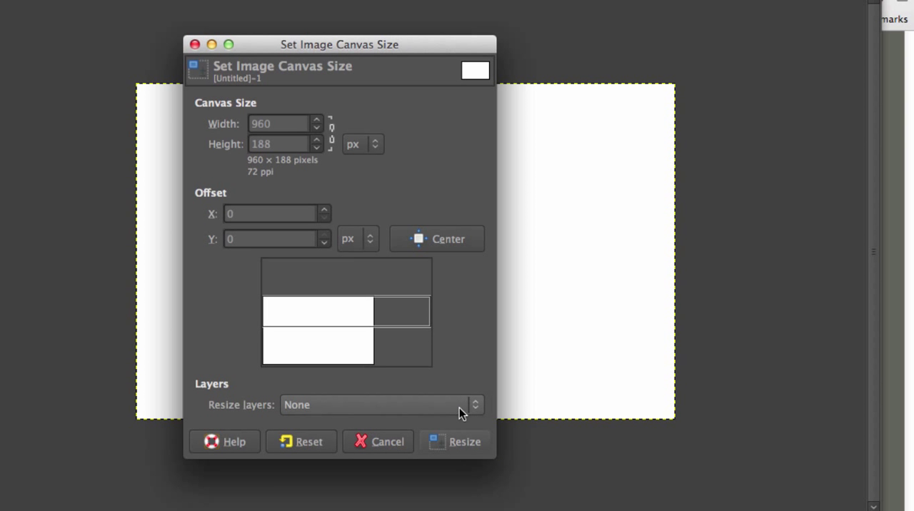
click(463, 441)
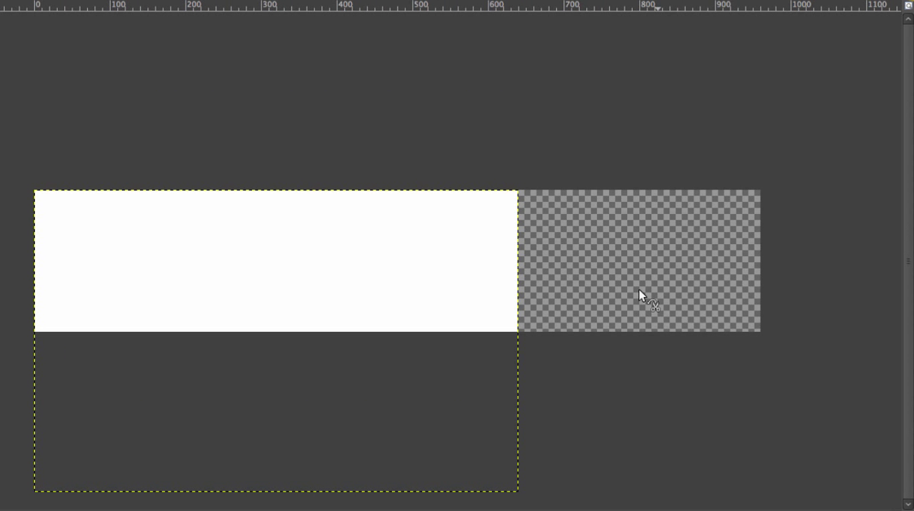
mouse_move(434, 259)
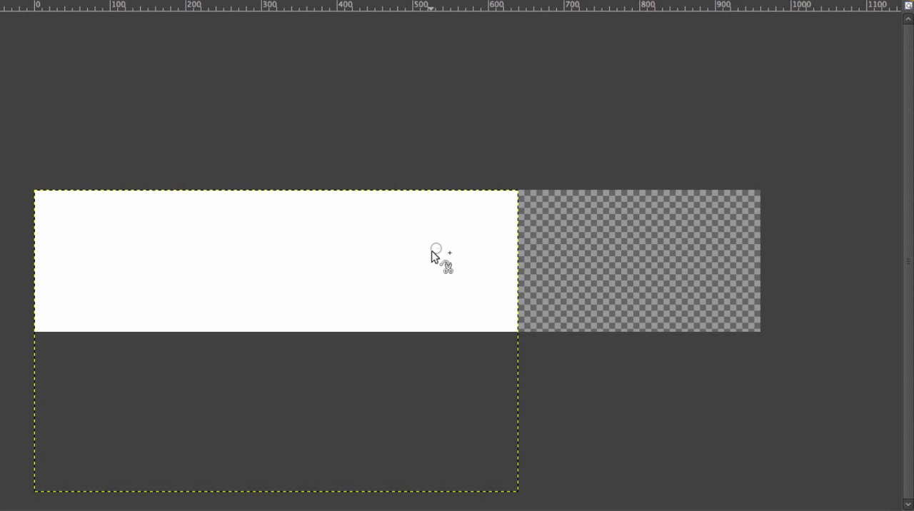